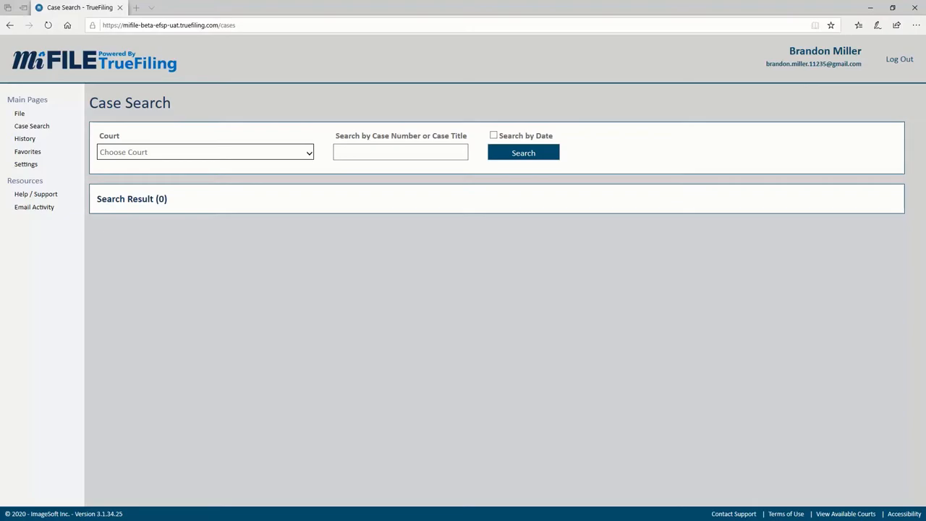
- Go to the account Settings page from the Main Pages sidebar
click(26, 164)
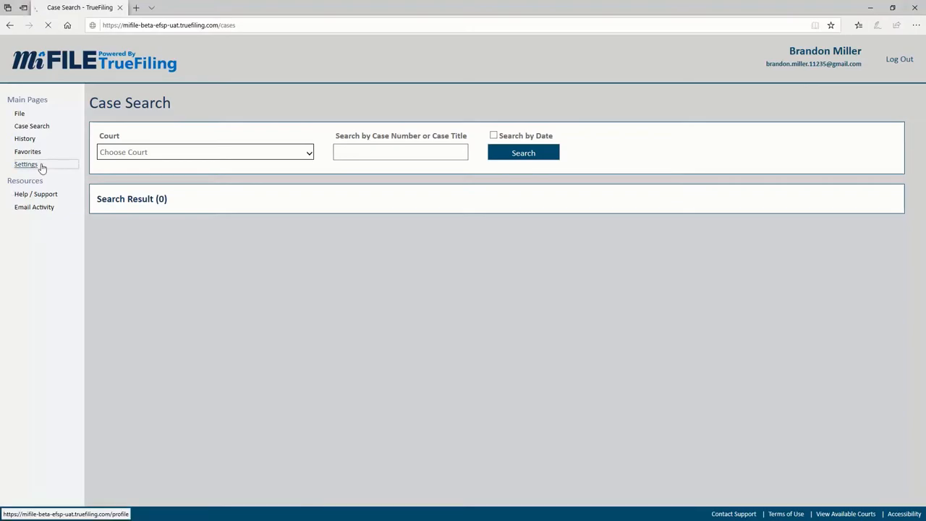
click(26, 164)
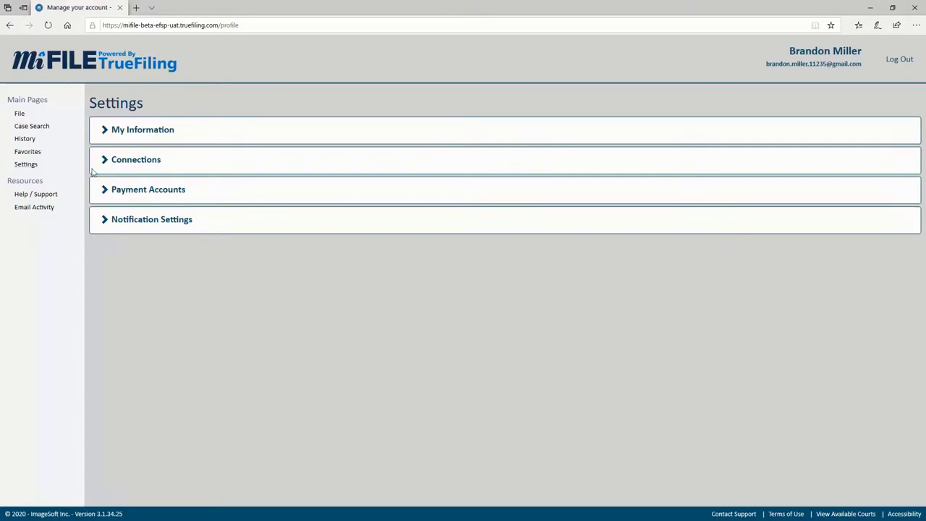
- Expand Connections to show one active connection and no pending requests
click(136, 159)
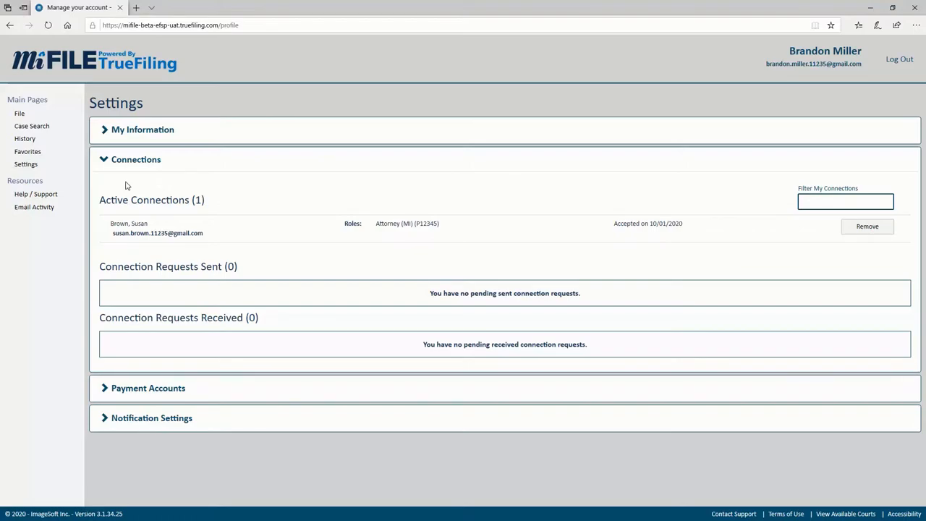
mouse_move(313, 177)
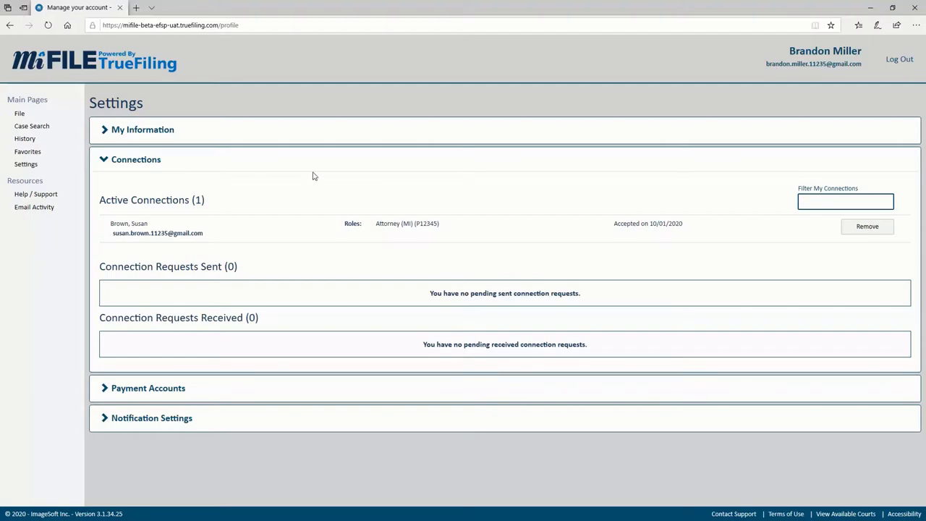
mouse_move(867, 227)
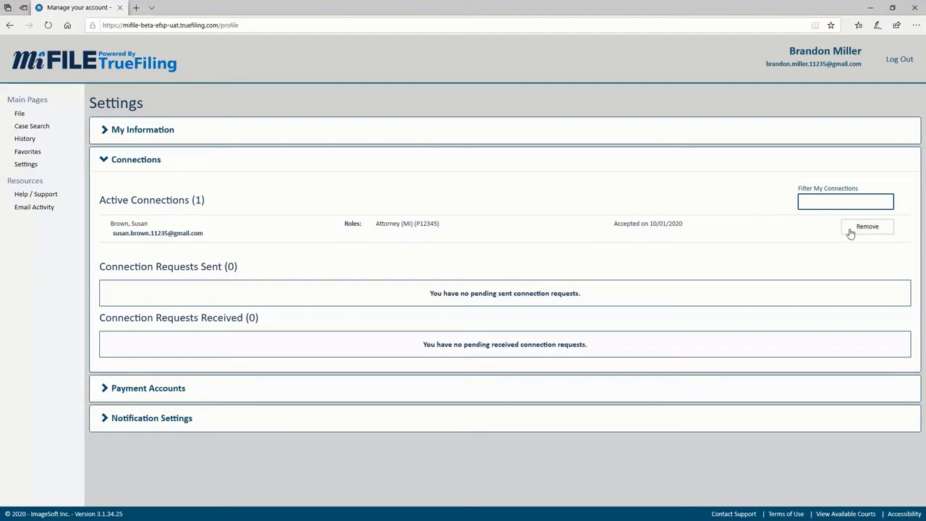
click(867, 226)
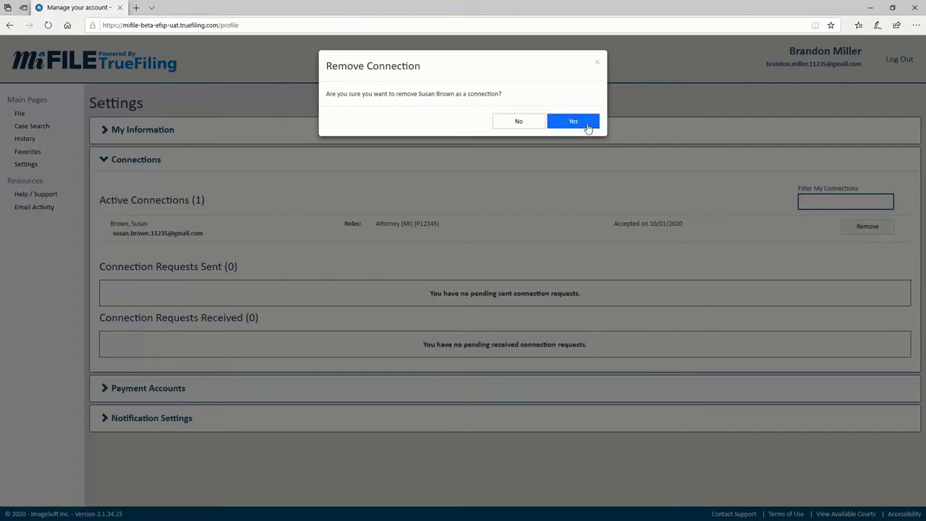
click(573, 120)
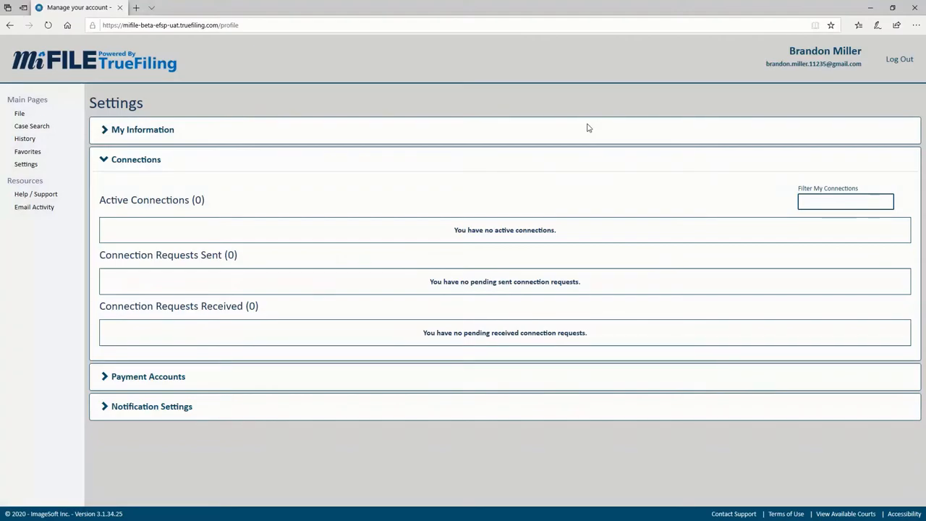